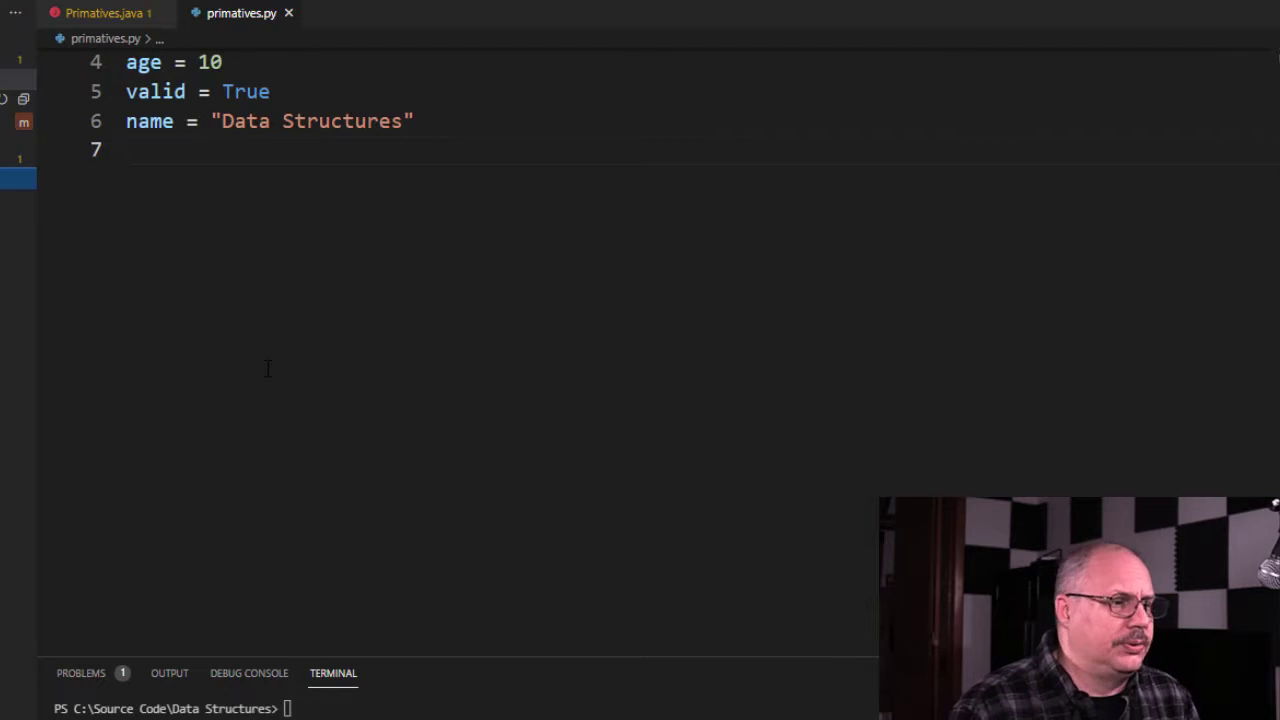
Add a print(age) line to primatives.py, accepting the age autocomplete suggestion
text(print()
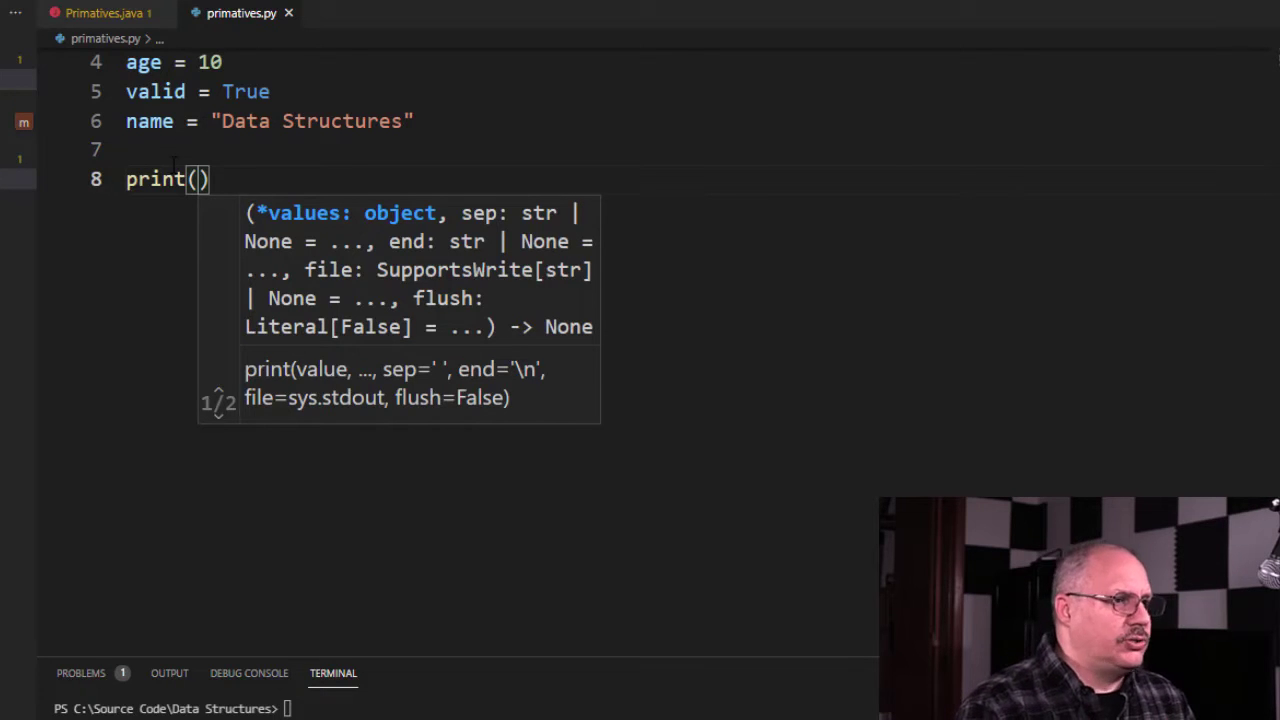
text(age)
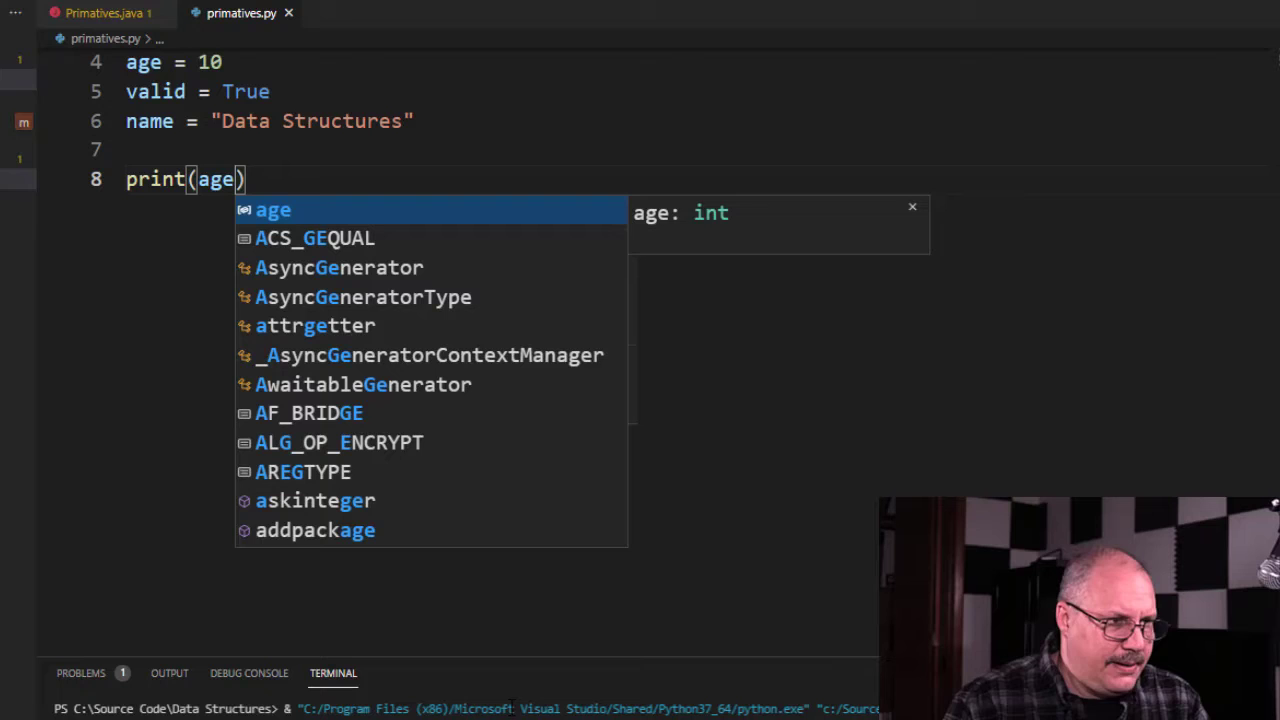
key(Escape)
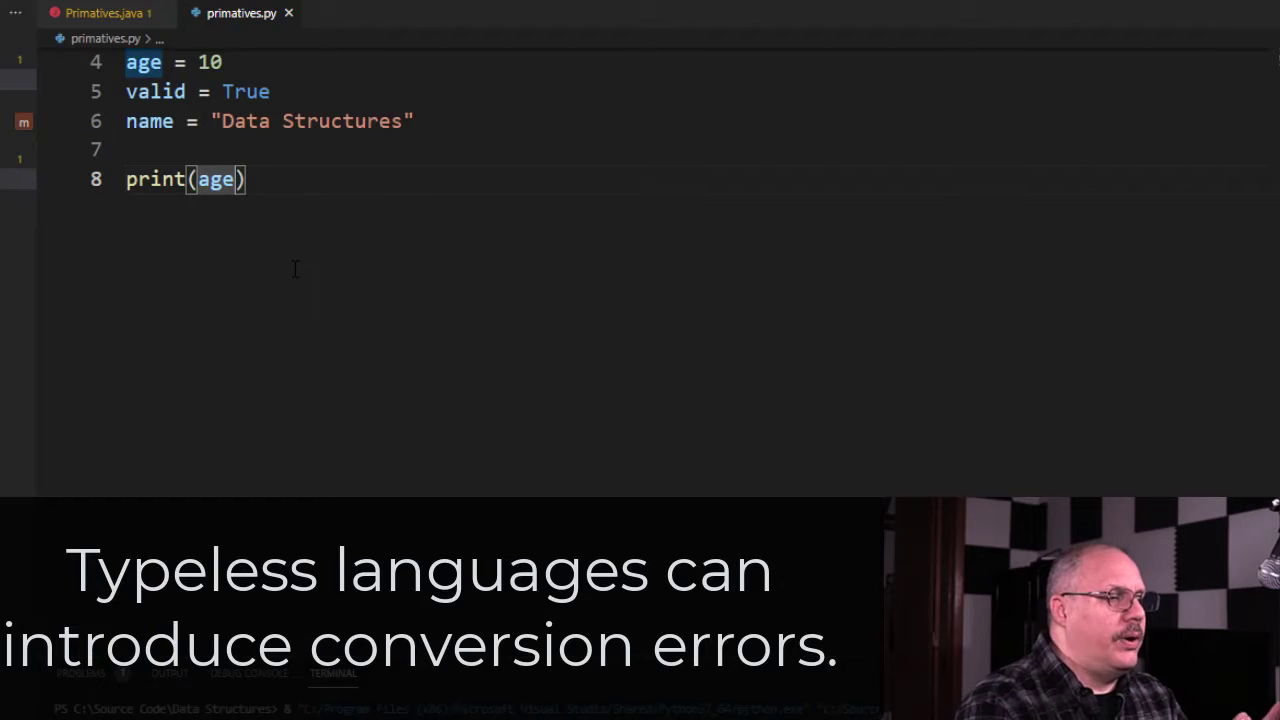
Change the Python print line to print(age + valid)
text(+)
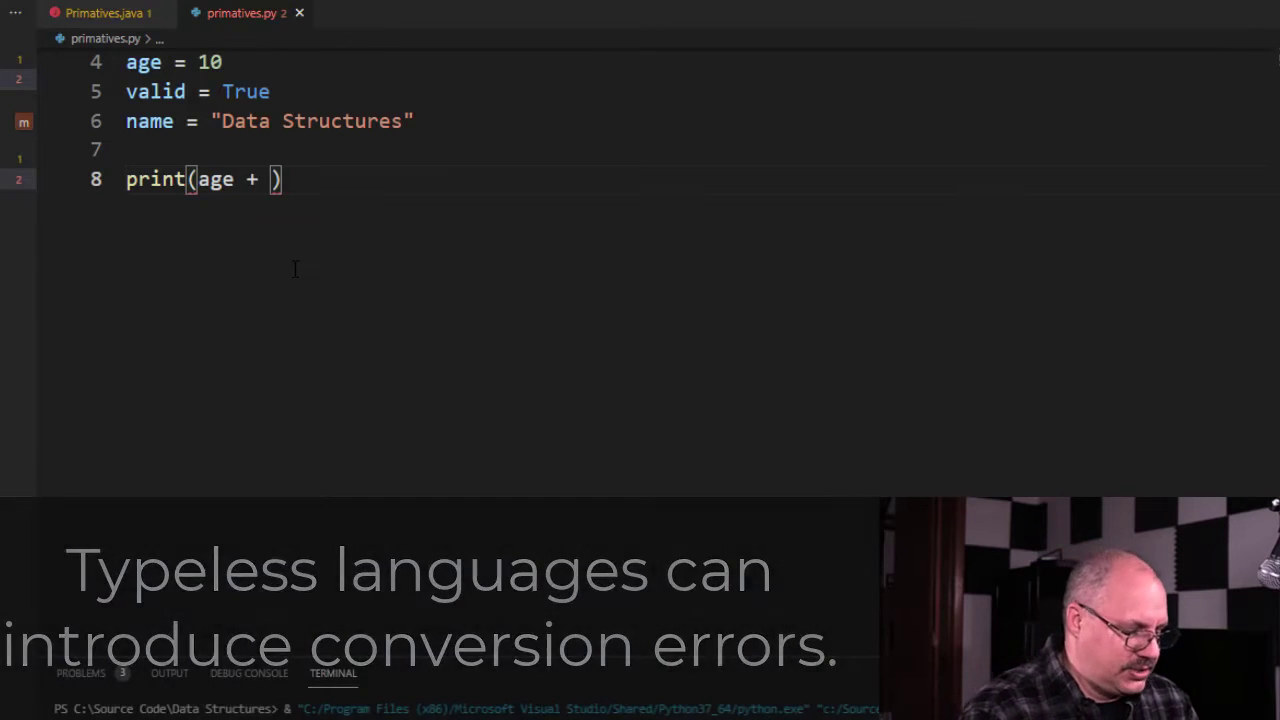
text(valid)
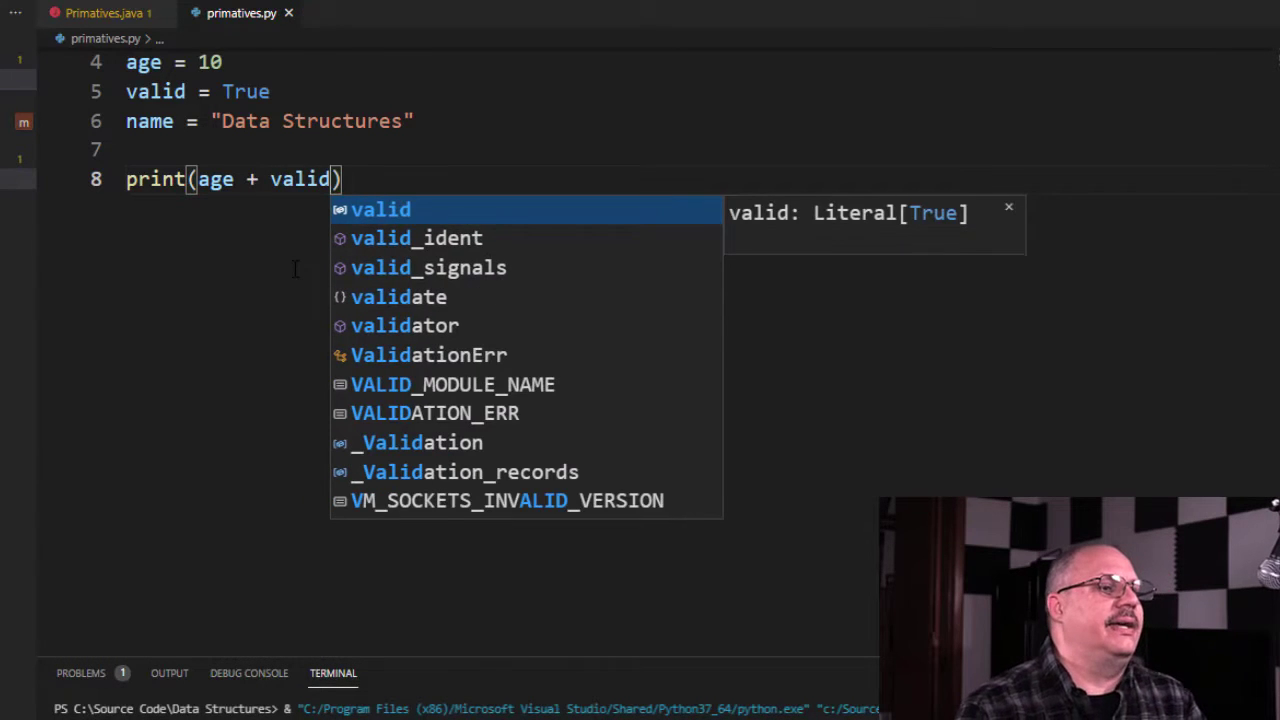
key(Escape)
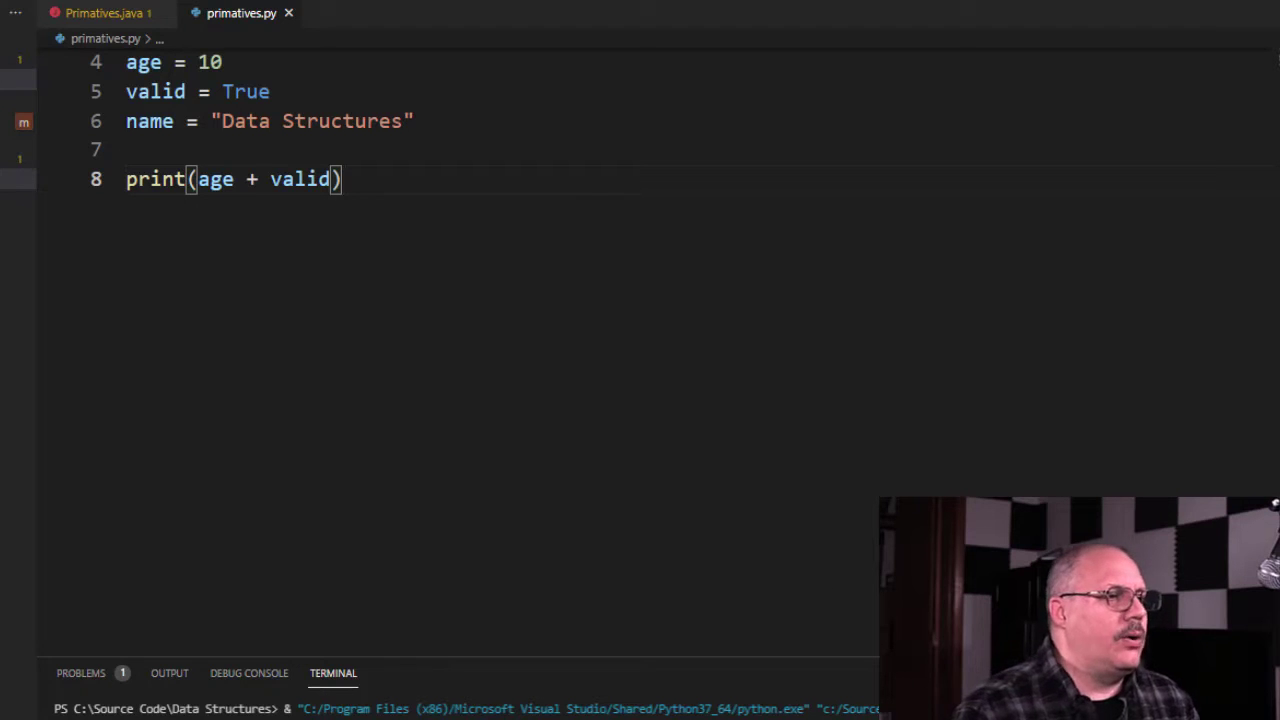
Replace valid with name so the line reads print(age + name), then scroll down
double_click(299, 179)
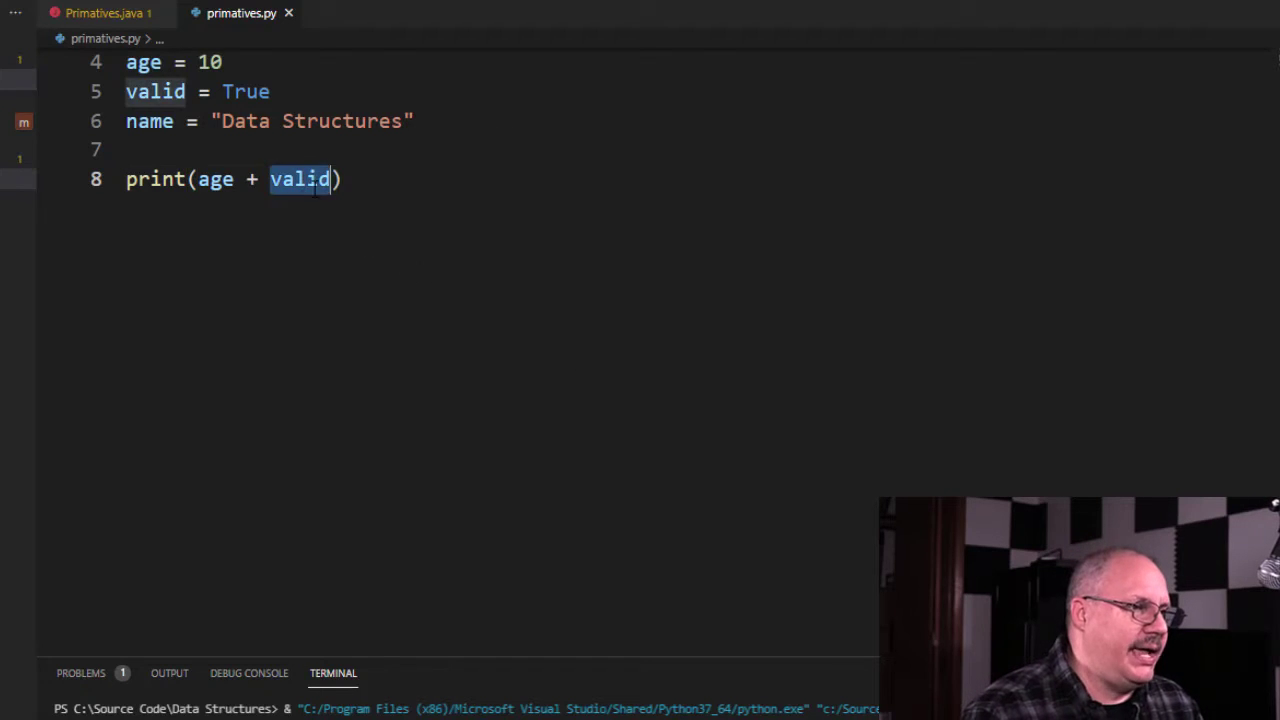
text(name)
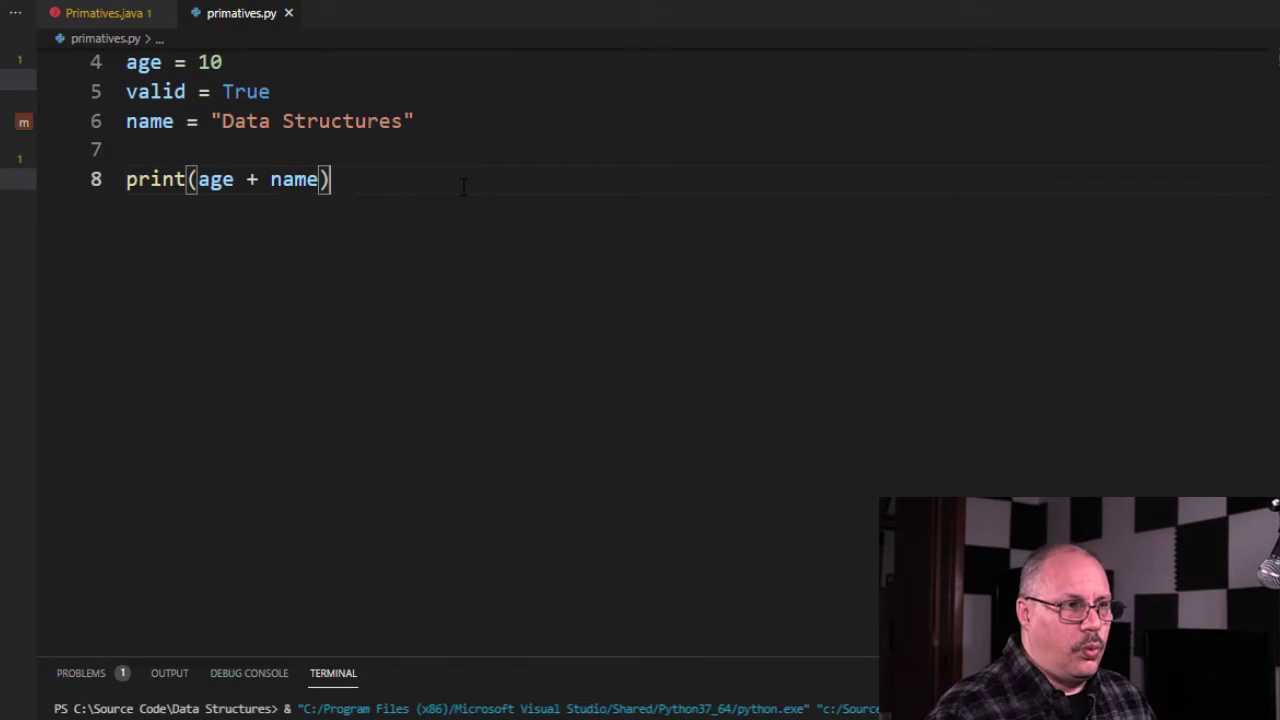
mouse_move(594, 166)
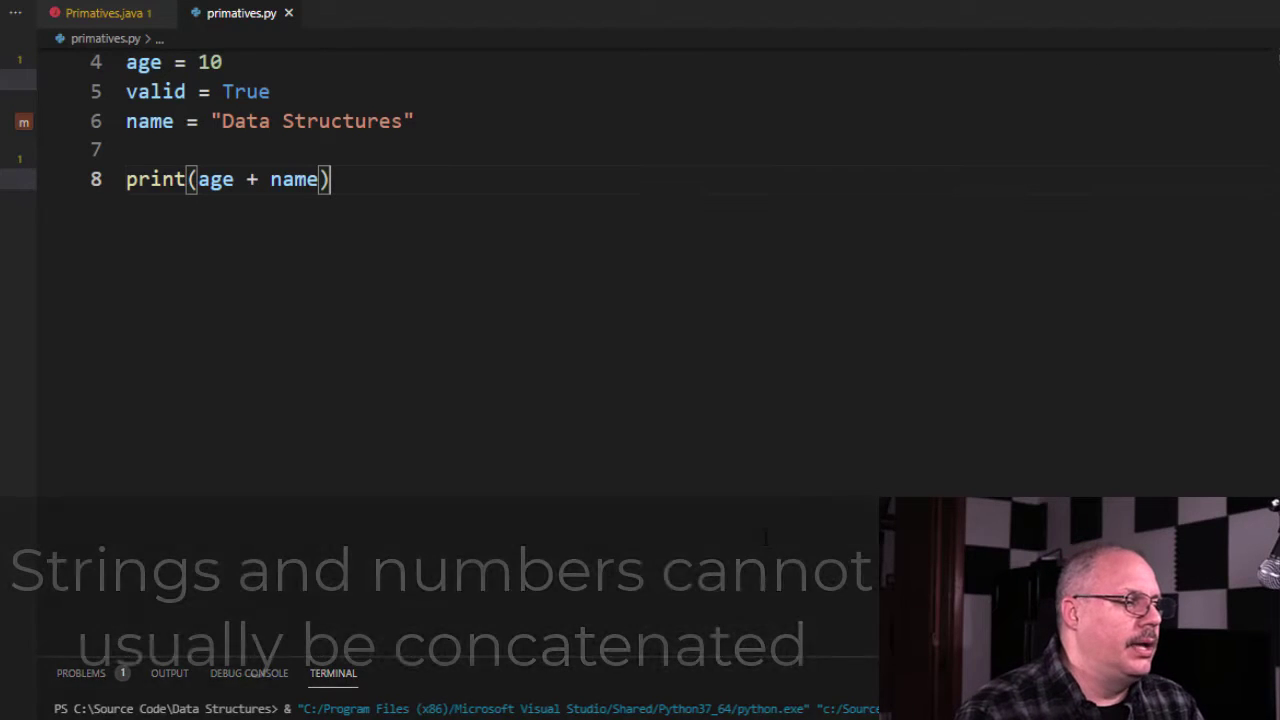
scroll(down, 3)
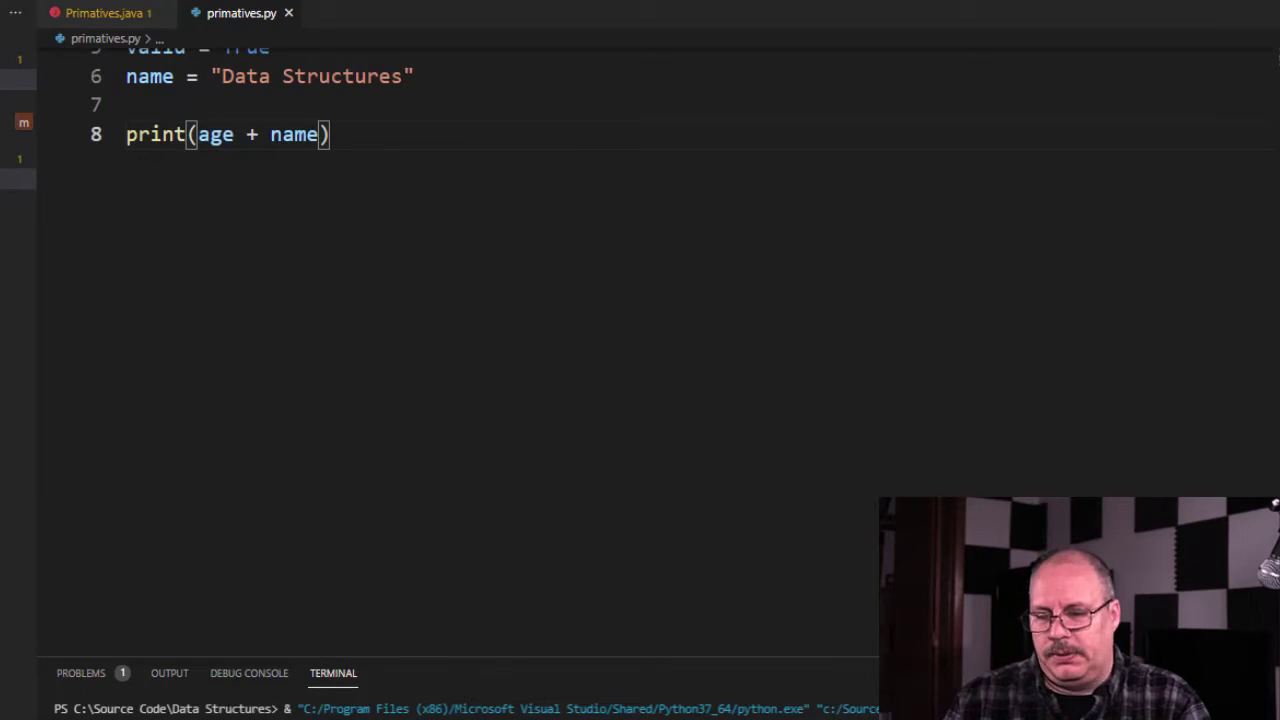
Switch to the Primatives.java tab showing System.out.println(age)
click(105, 13)
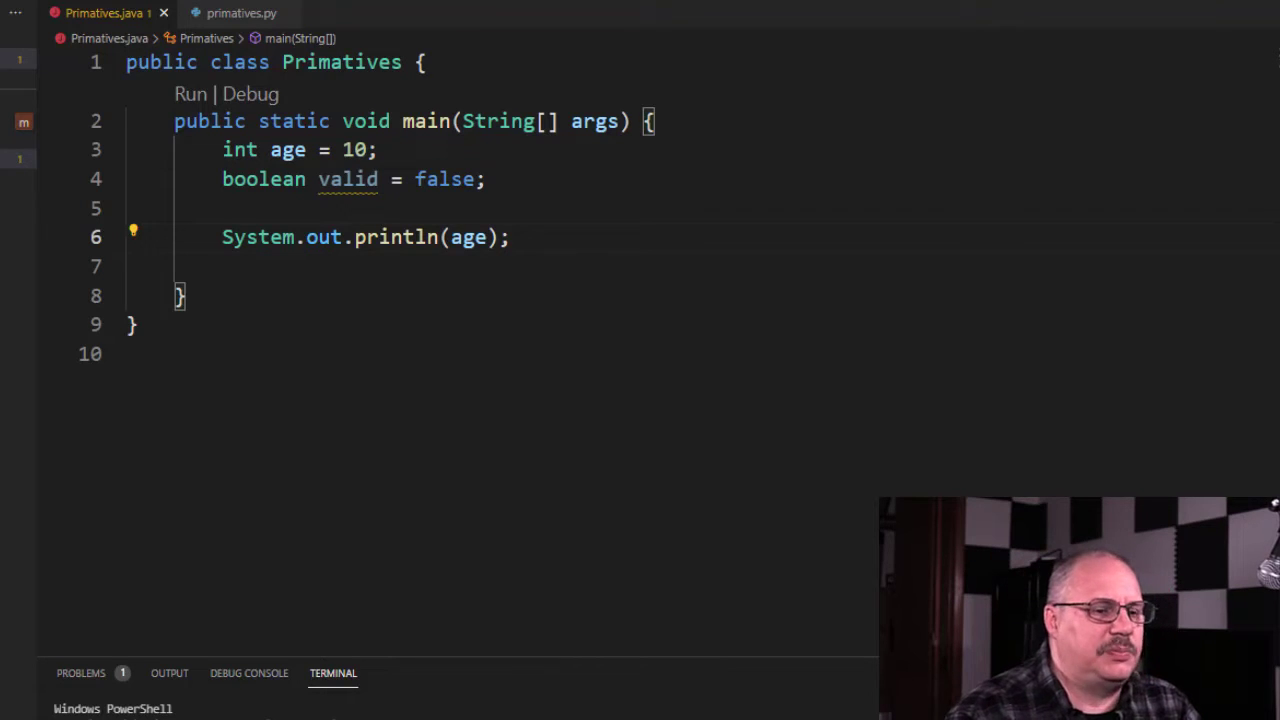
Append + valid after age inside System.out.println
click(487, 237)
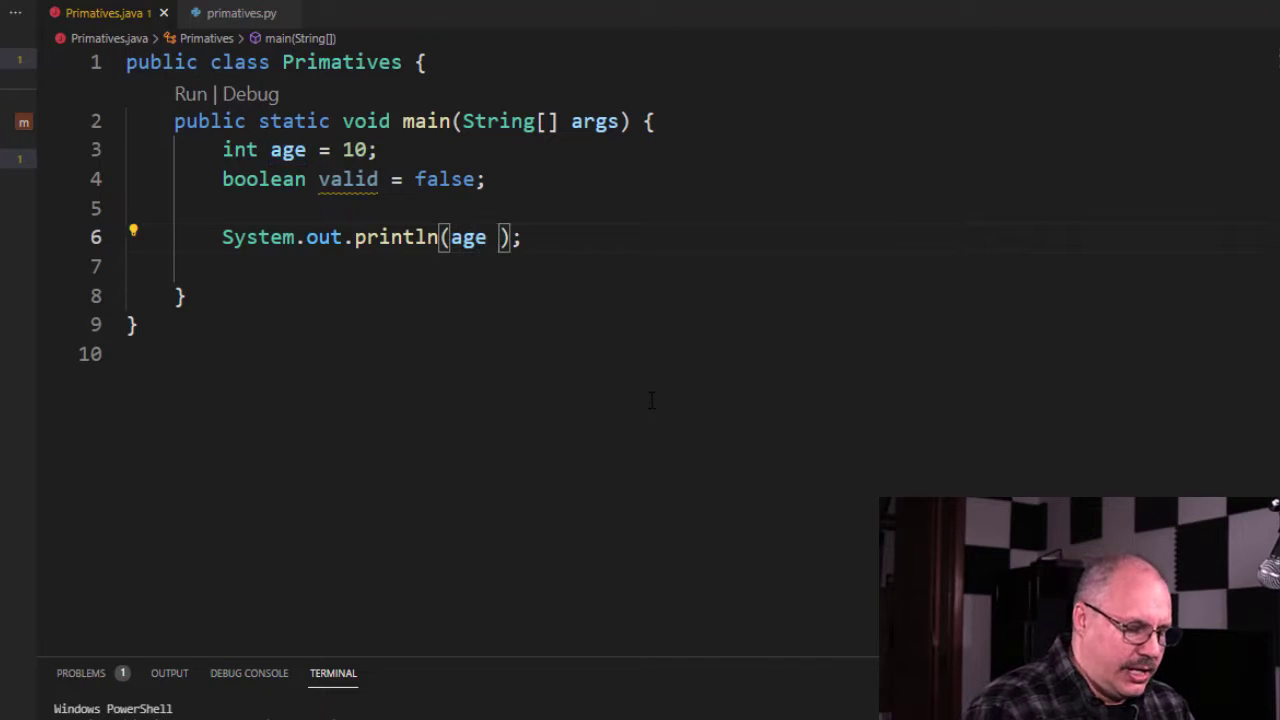
text(+ valid)
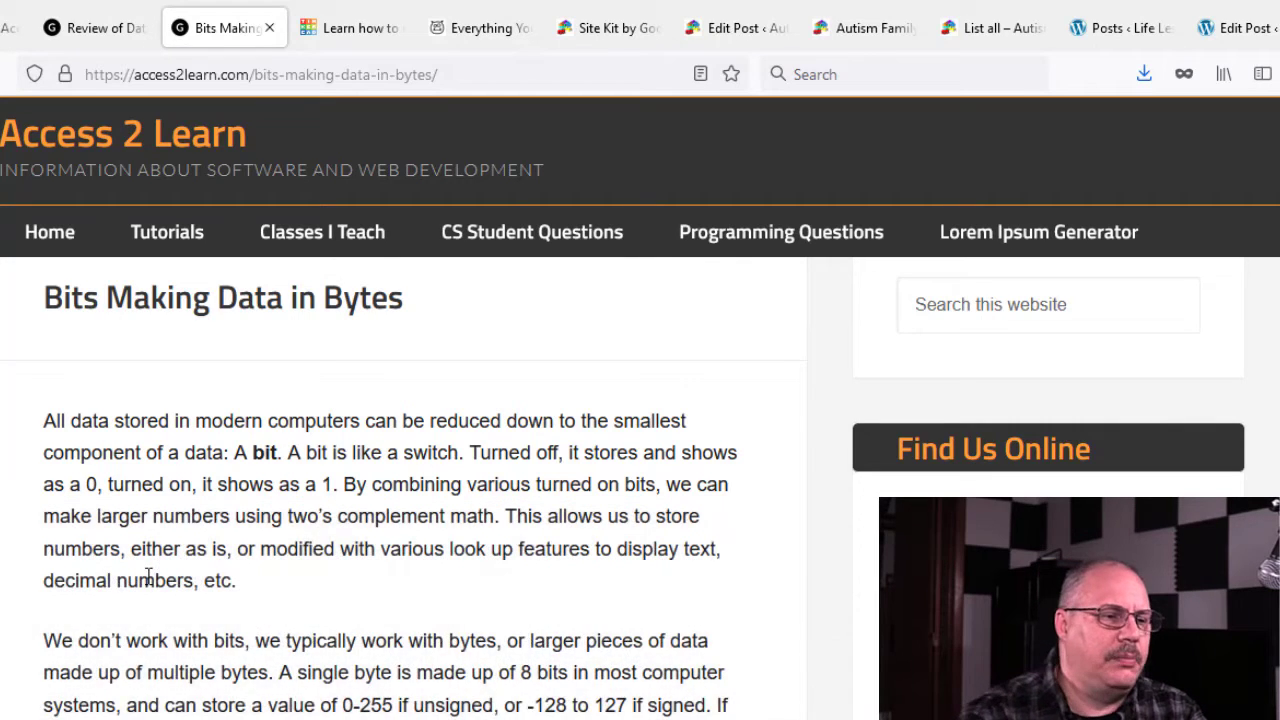
Toggle the 1 bit on and off, then switch on only the 4 bit
scroll(down, 3)
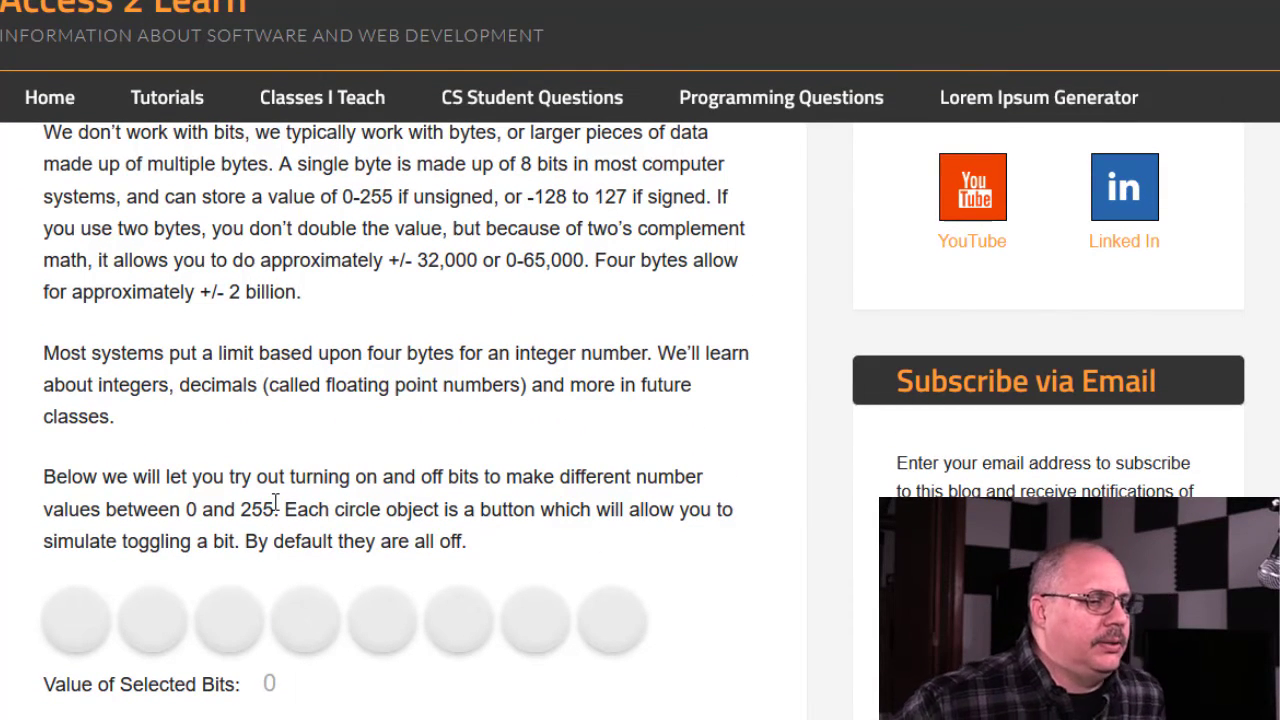
mouse_move(125, 620)
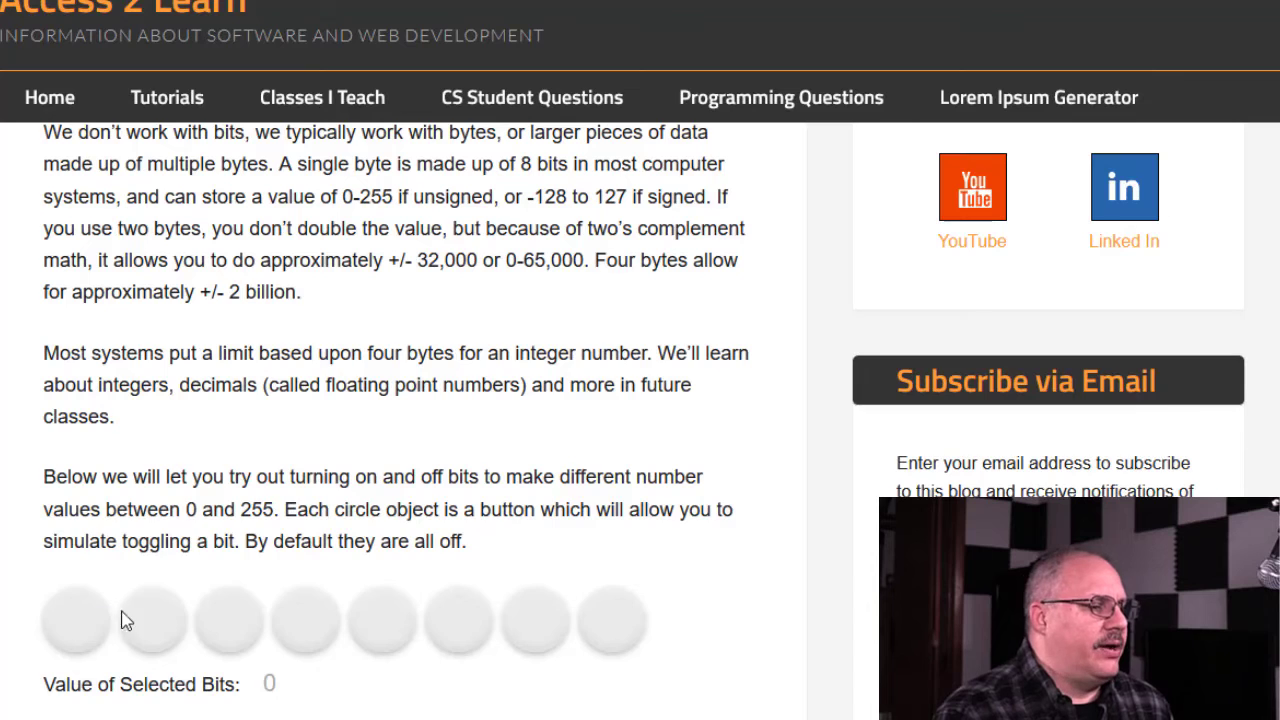
mouse_move(655, 644)
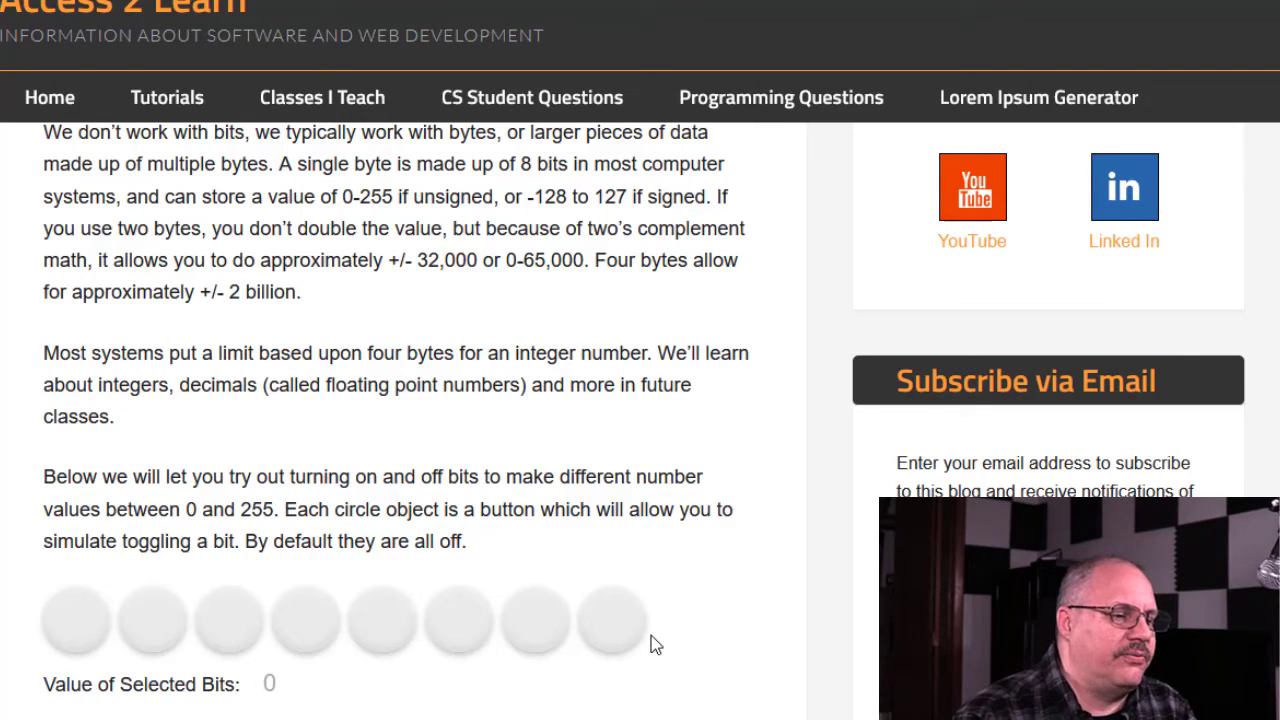
click(611, 619)
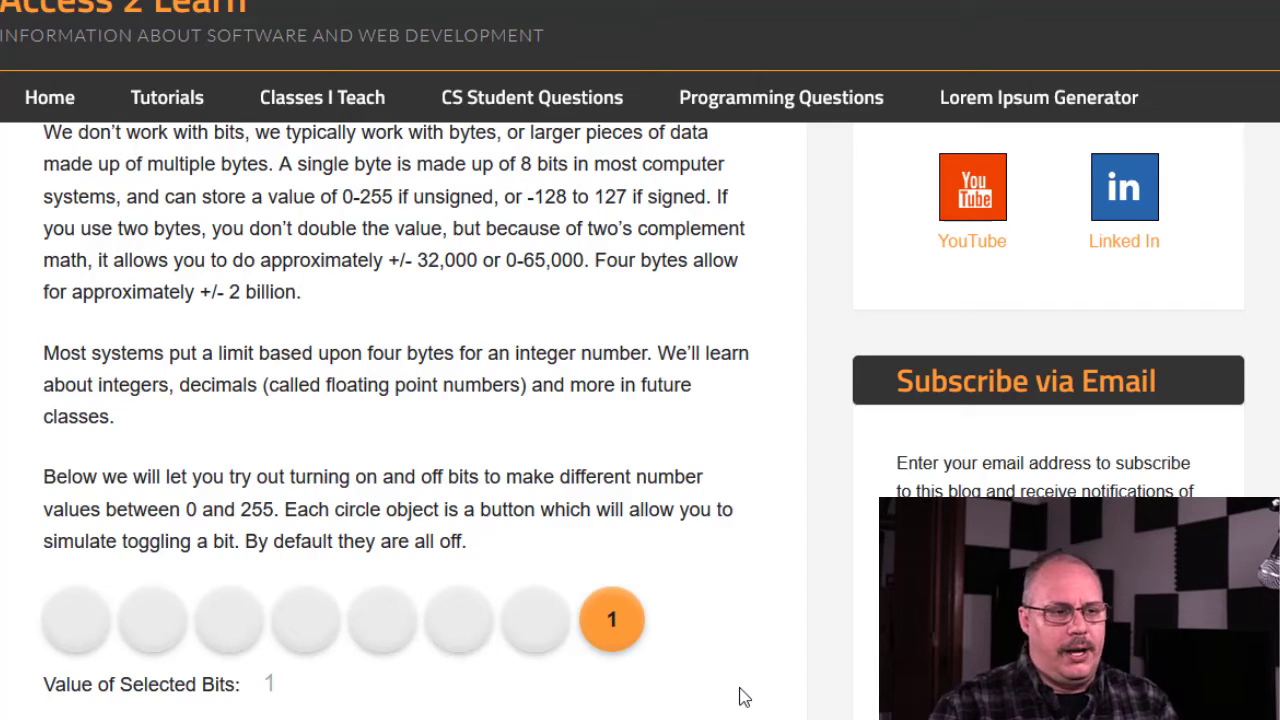
mouse_move(615, 638)
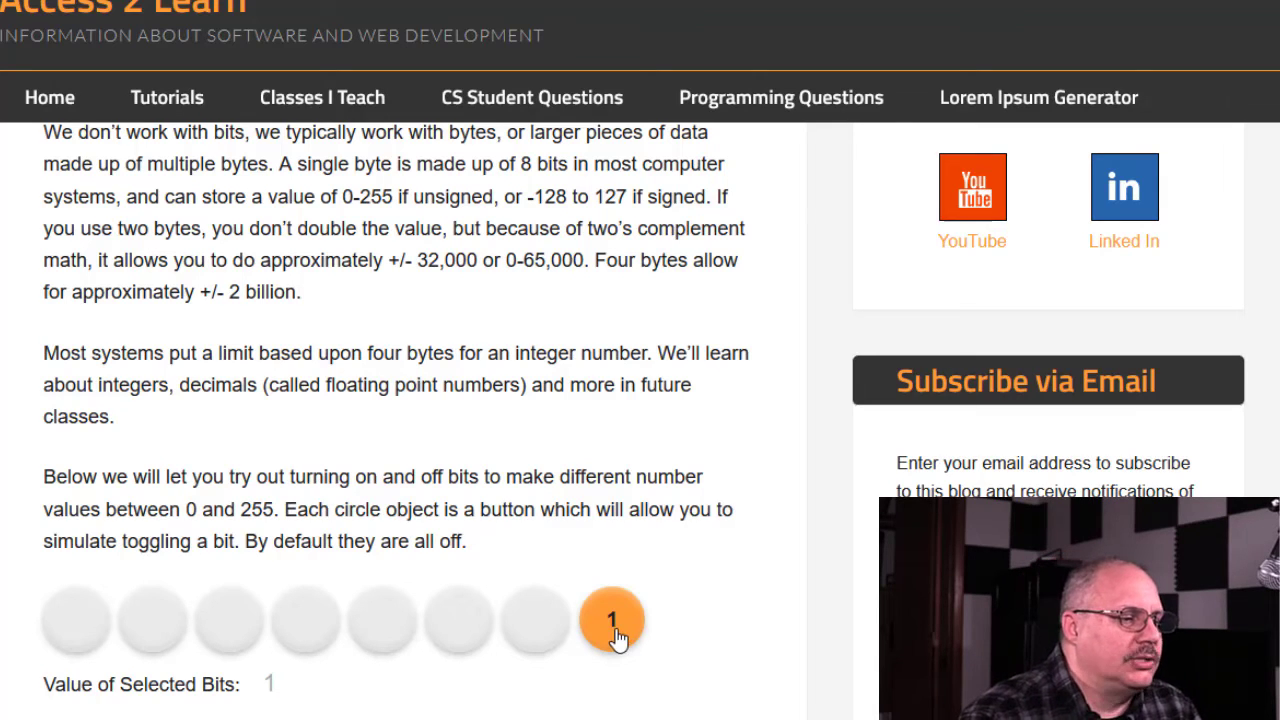
click(611, 620)
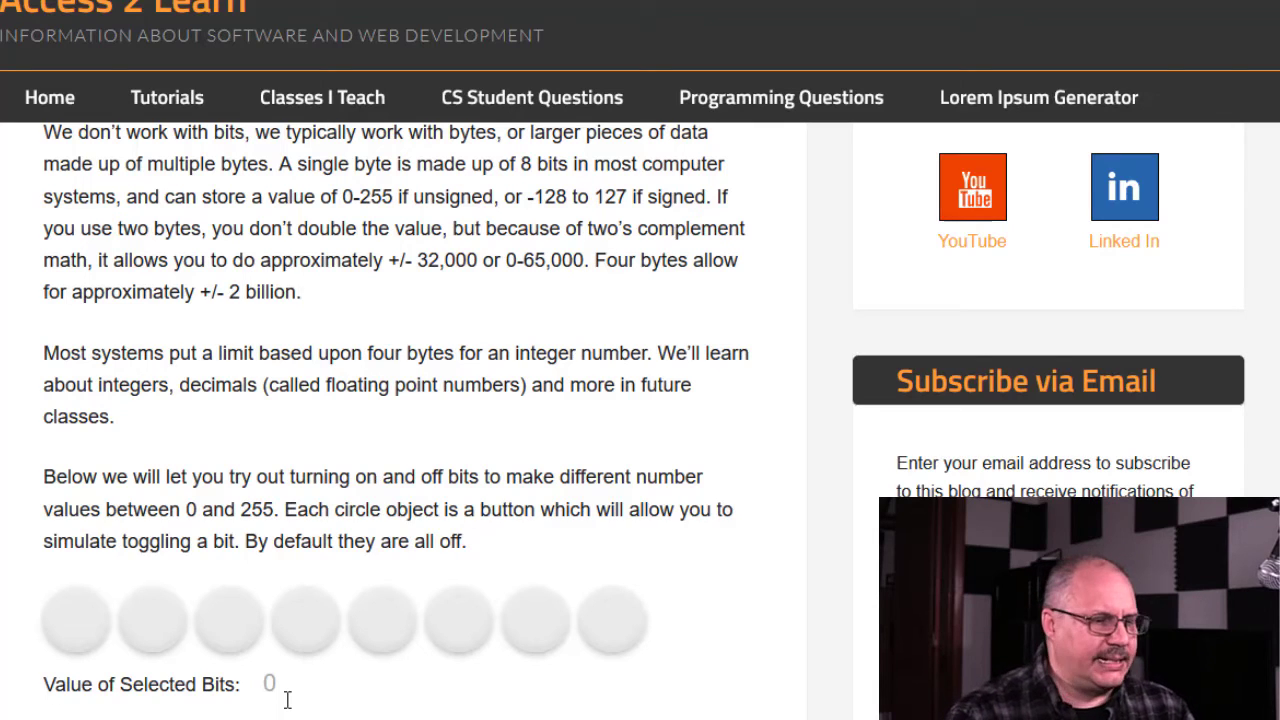
mouse_move(505, 675)
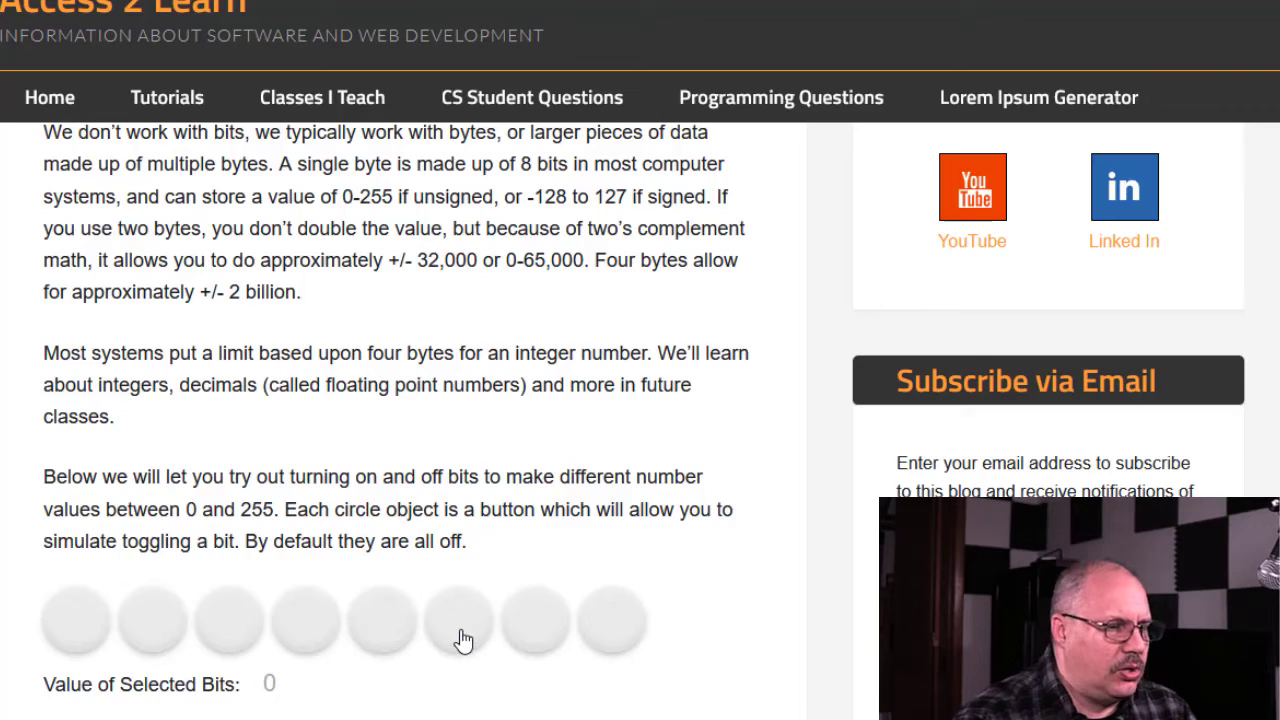
click(458, 620)
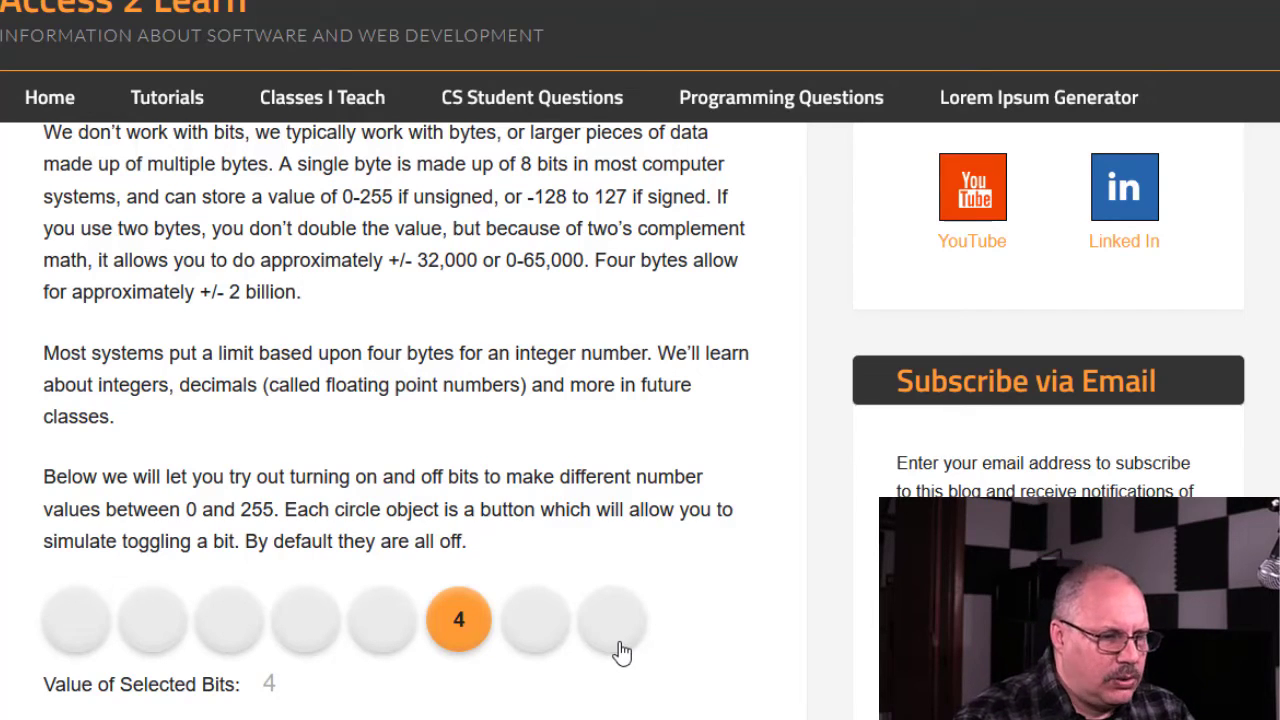
mouse_move(538, 638)
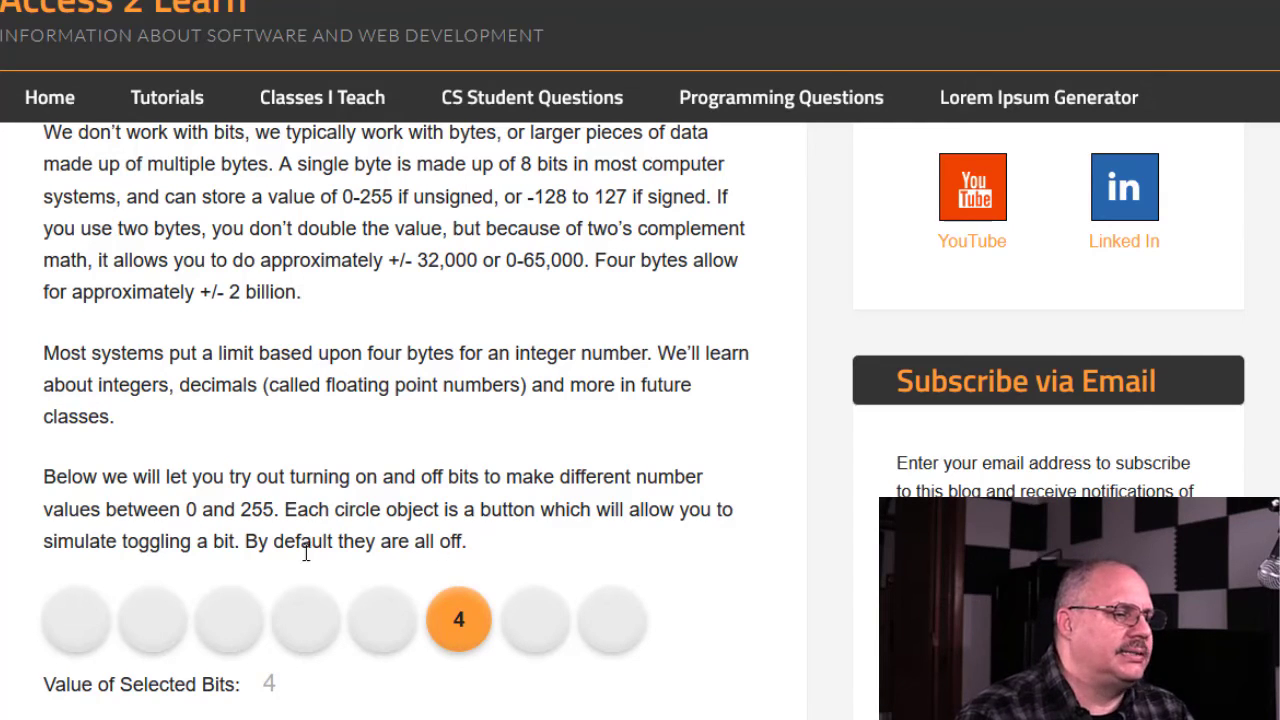
Turn the 4 bit off, then switch on bits 16, 2, 4 and 1 for 23
click(458, 620)
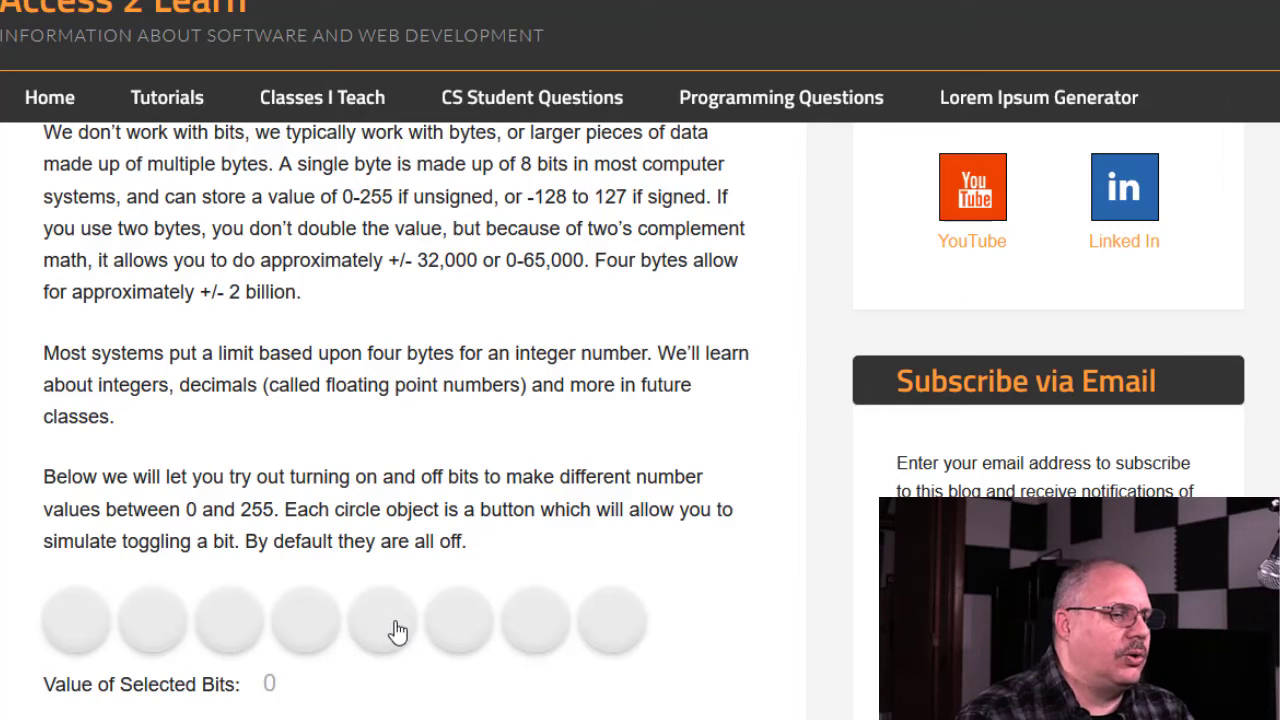
mouse_move(328, 624)
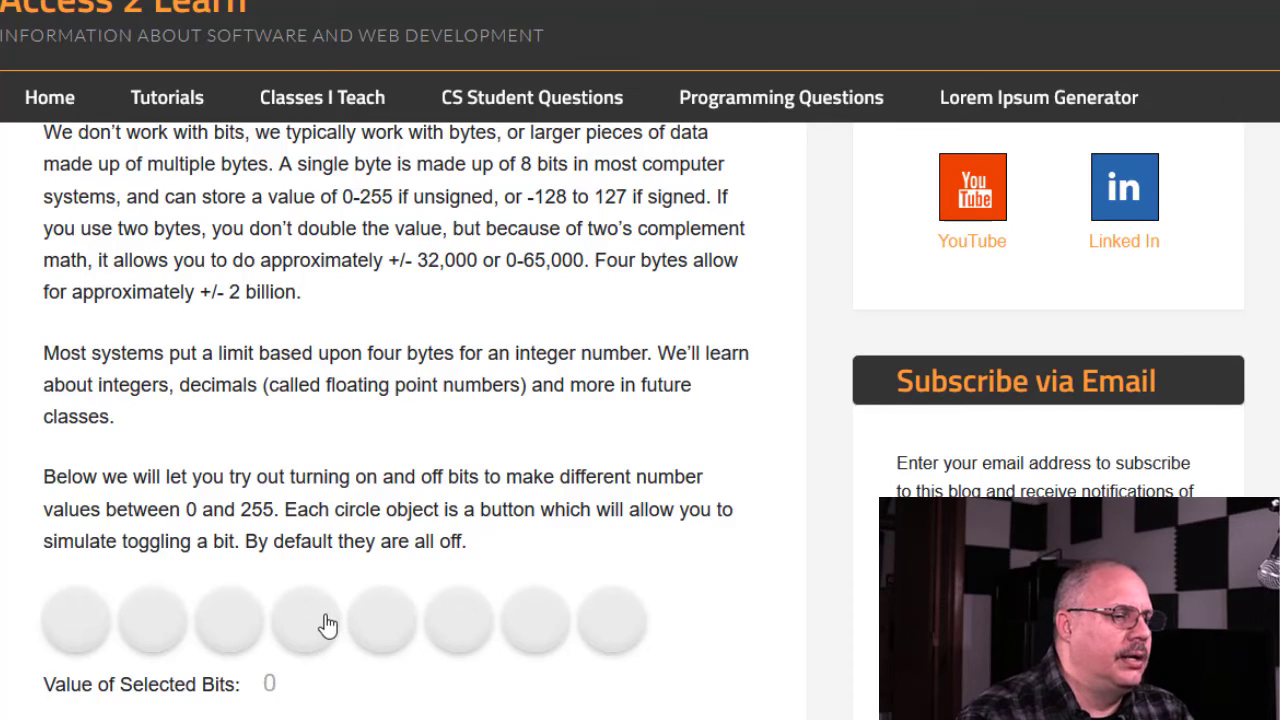
click(305, 620)
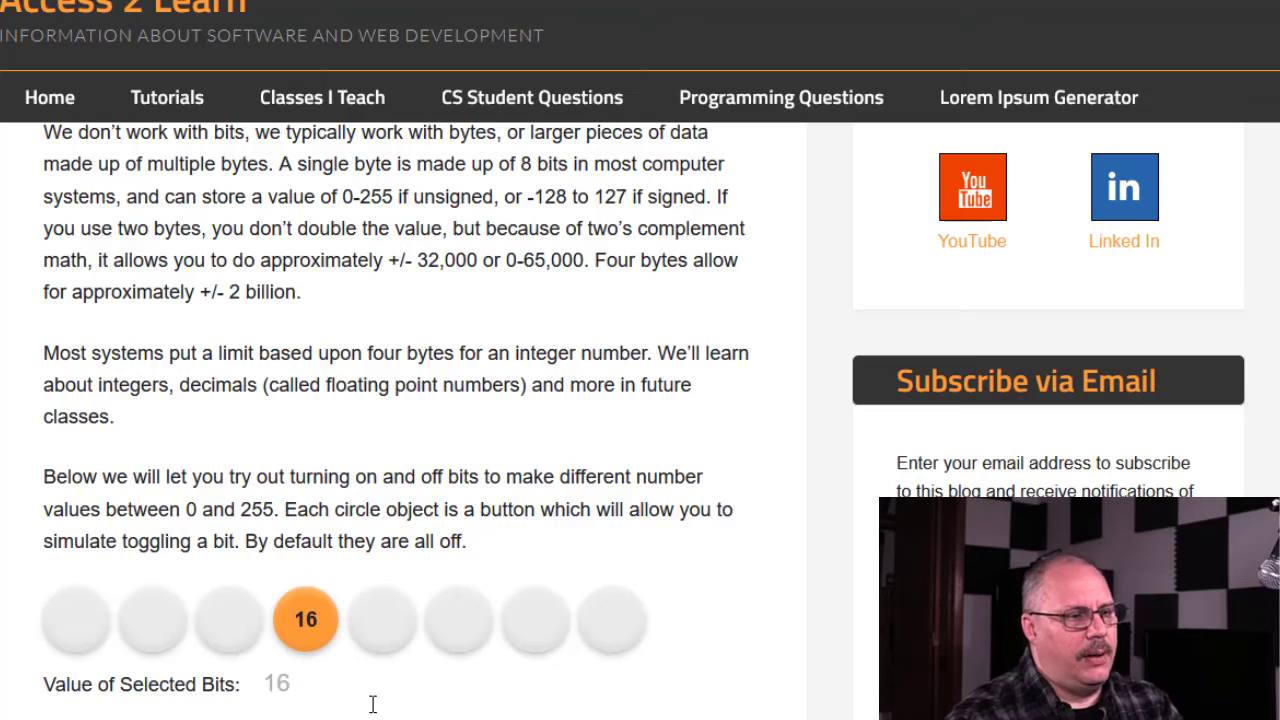
mouse_move(306, 620)
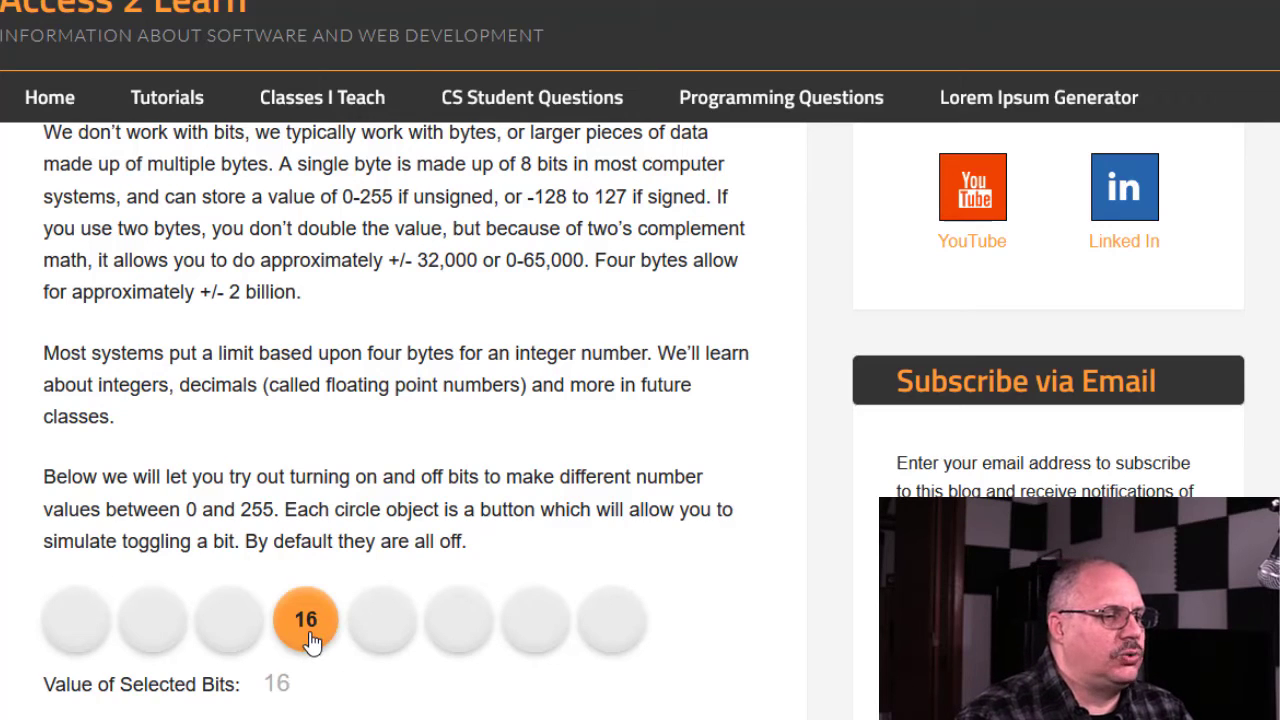
mouse_move(243, 620)
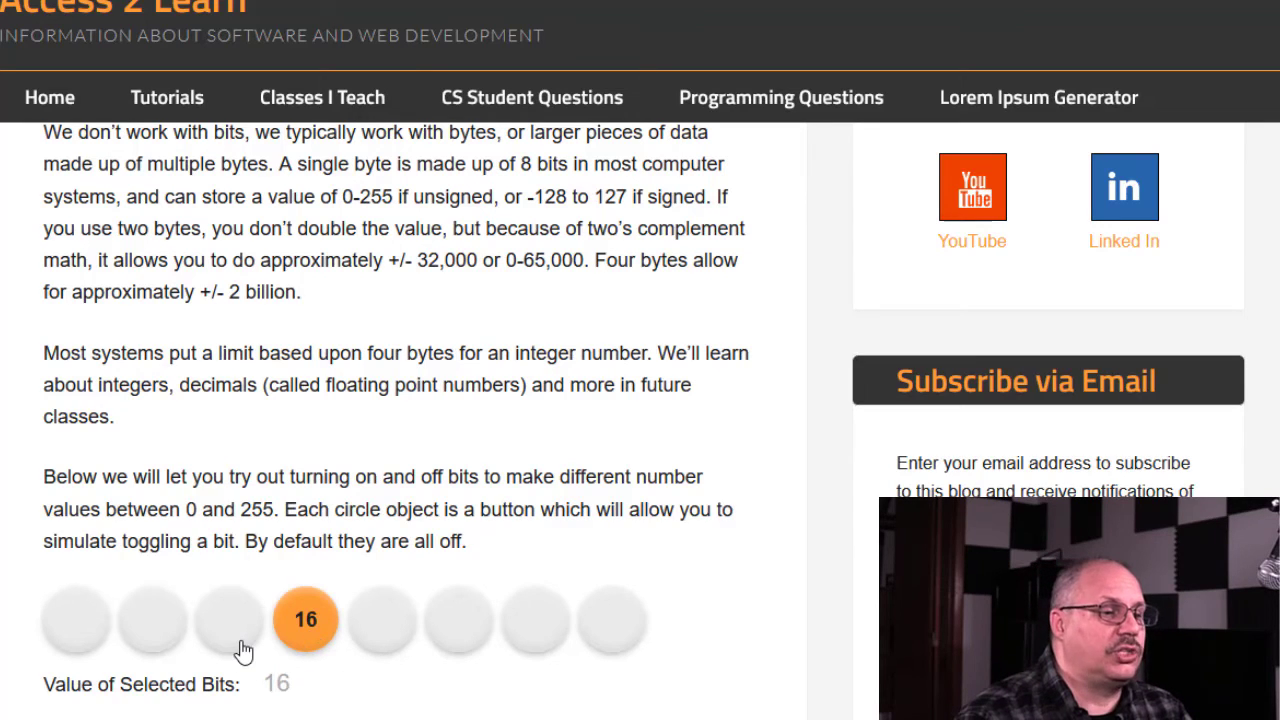
mouse_move(630, 645)
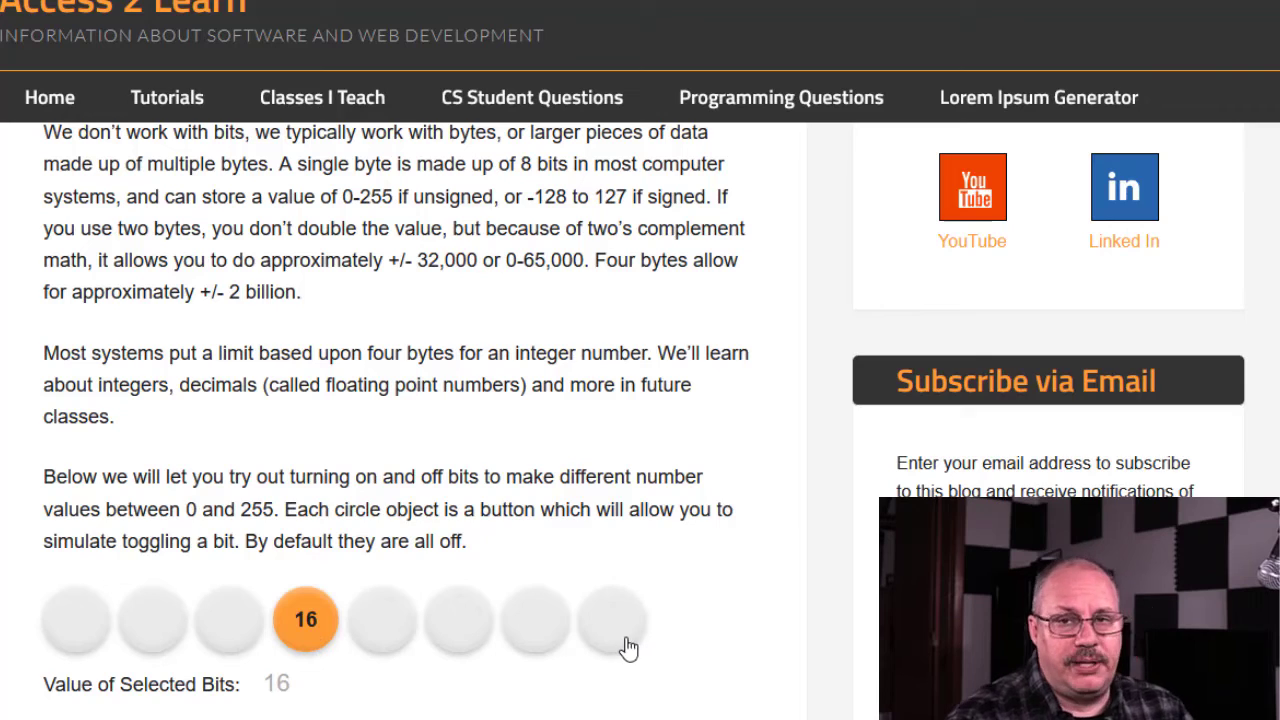
click(535, 619)
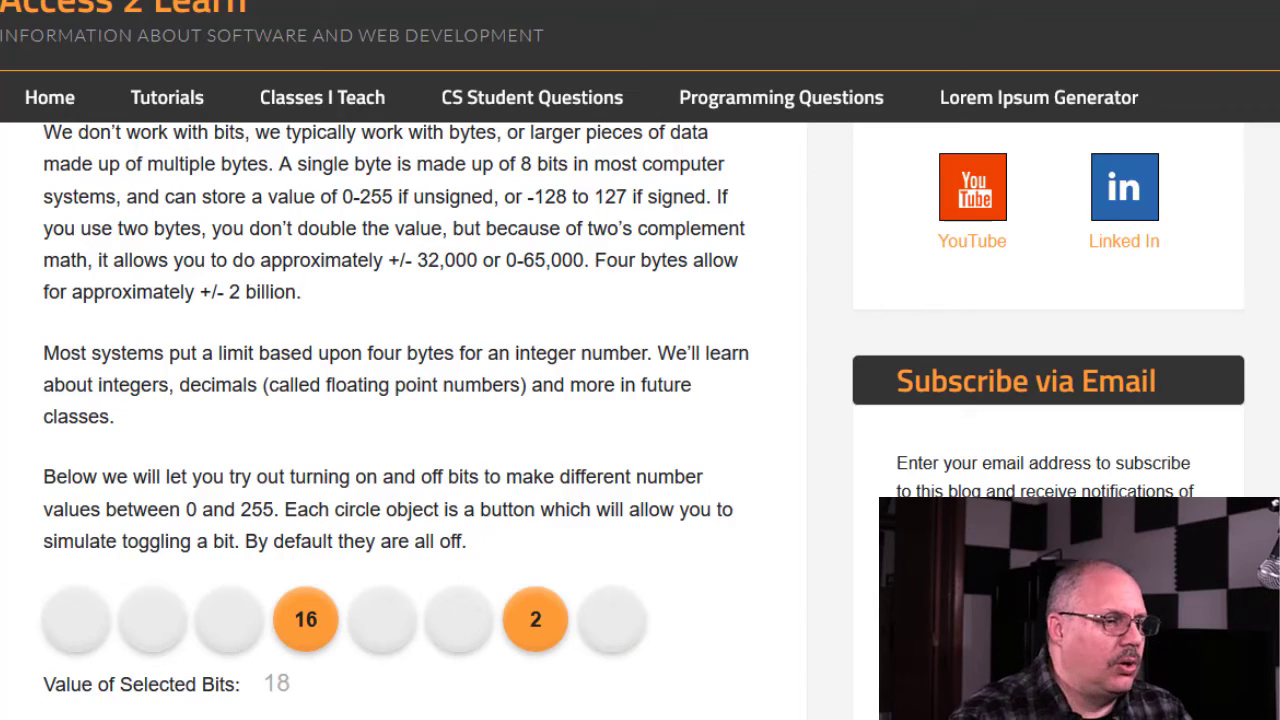
click(458, 620)
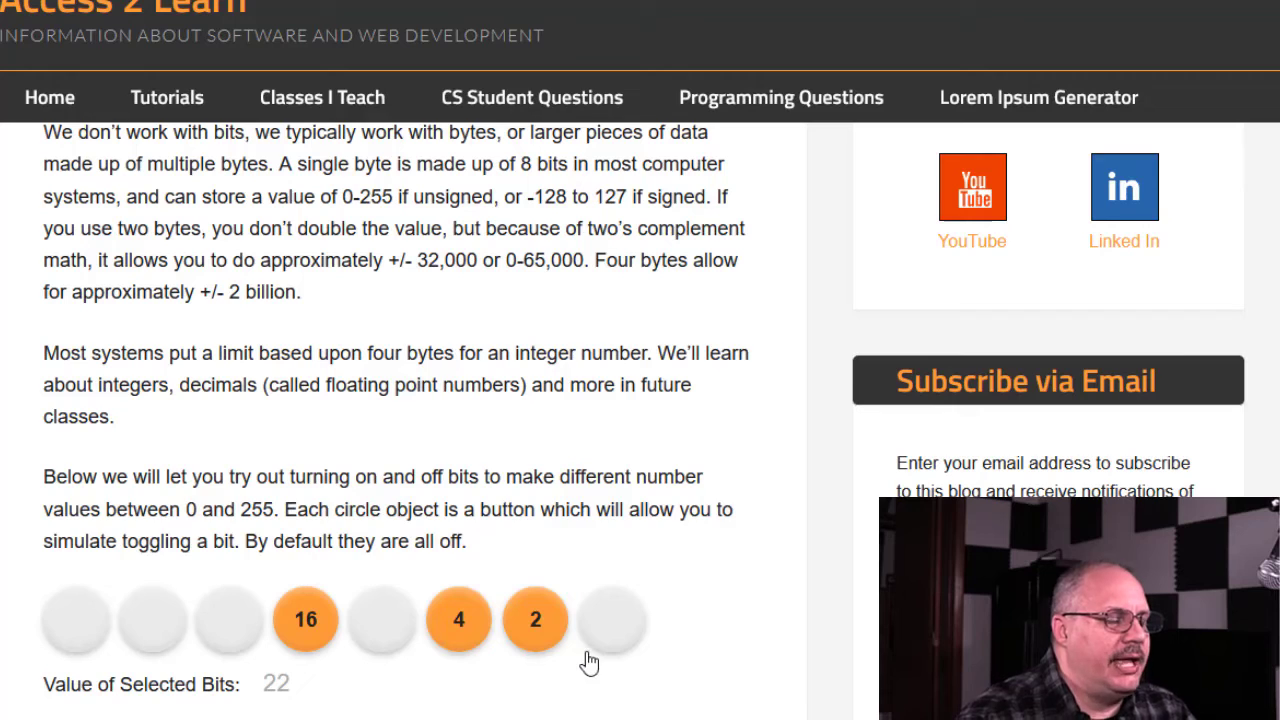
click(611, 620)
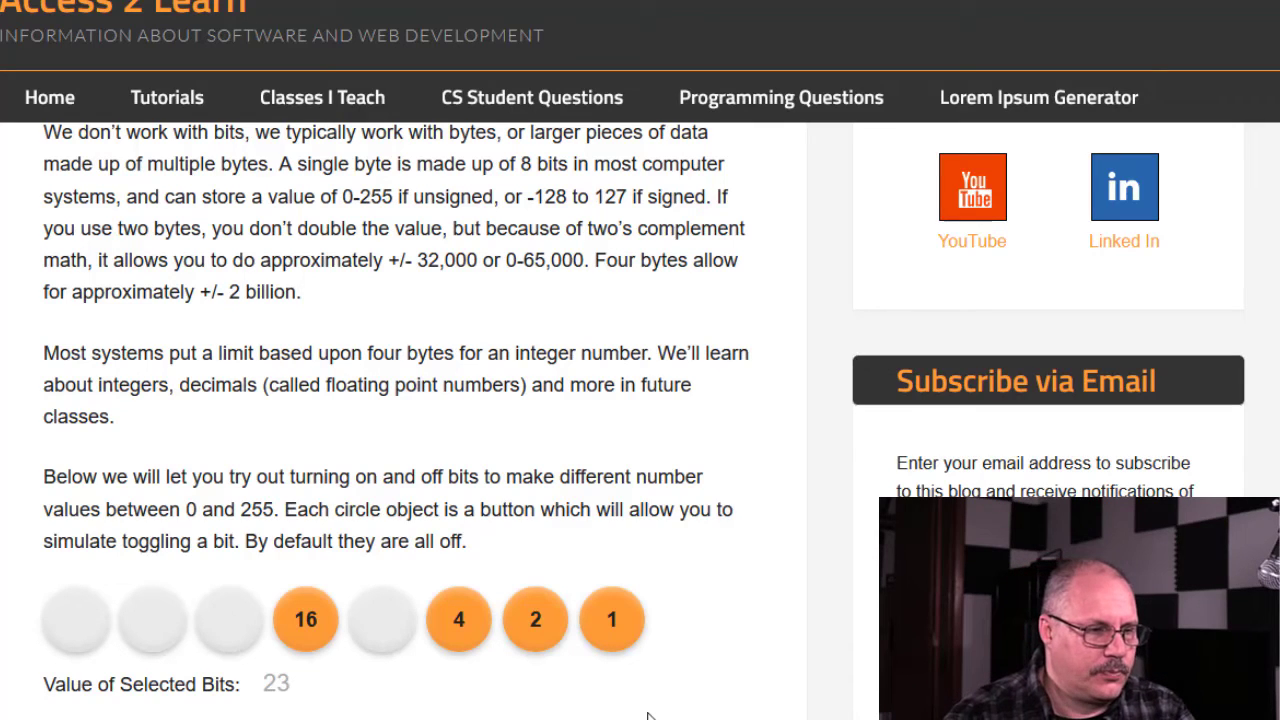
Switch on one of the remaining grey bits toward the full 255 value
click(382, 619)
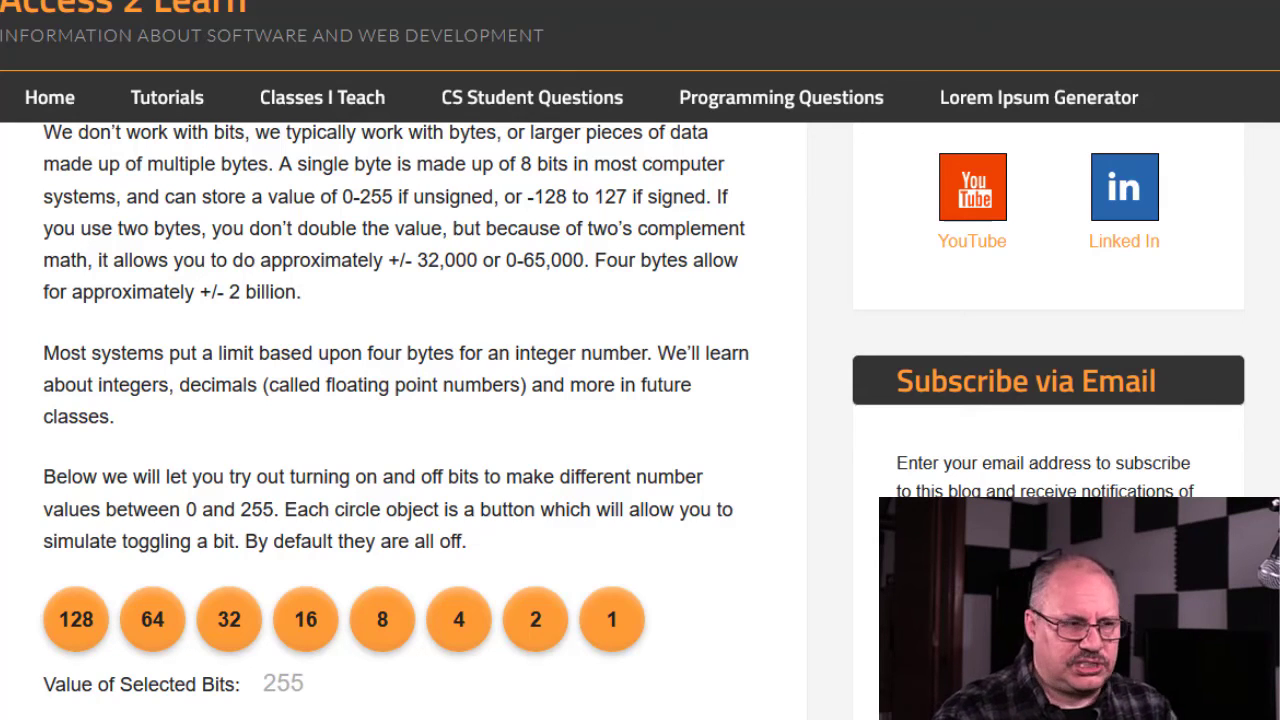
mouse_move(70, 537)
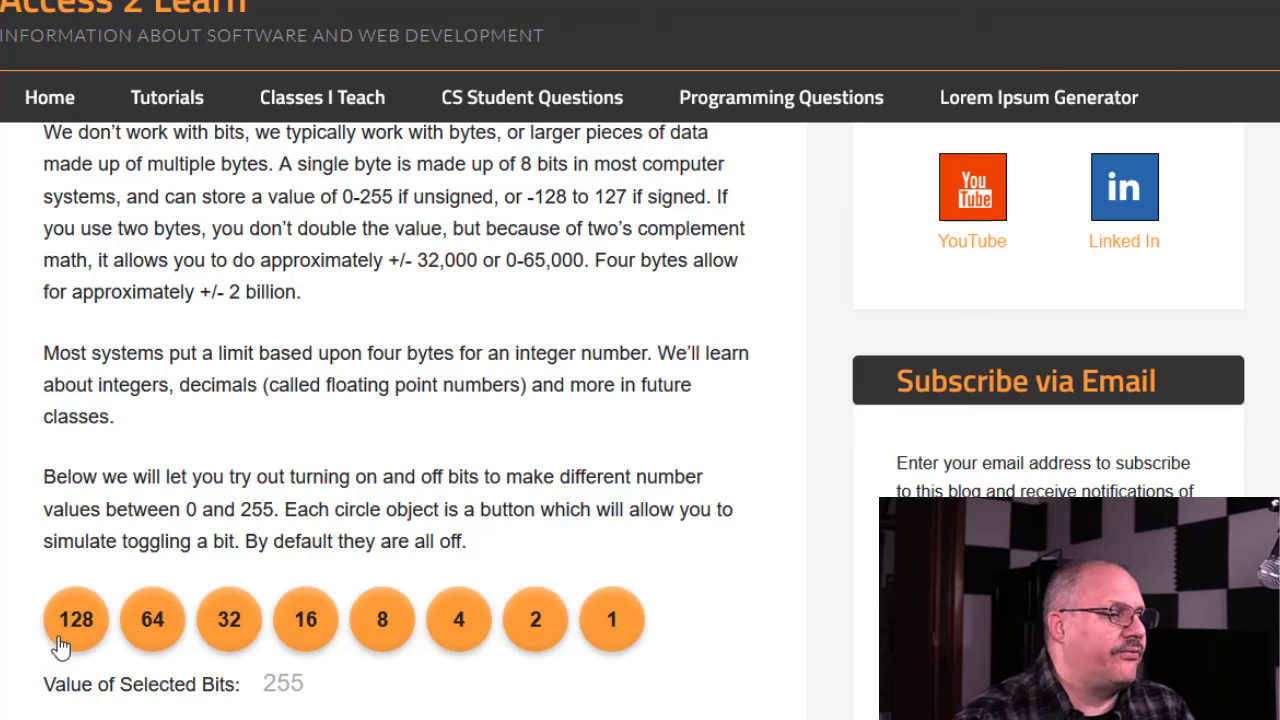
mouse_move(648, 642)
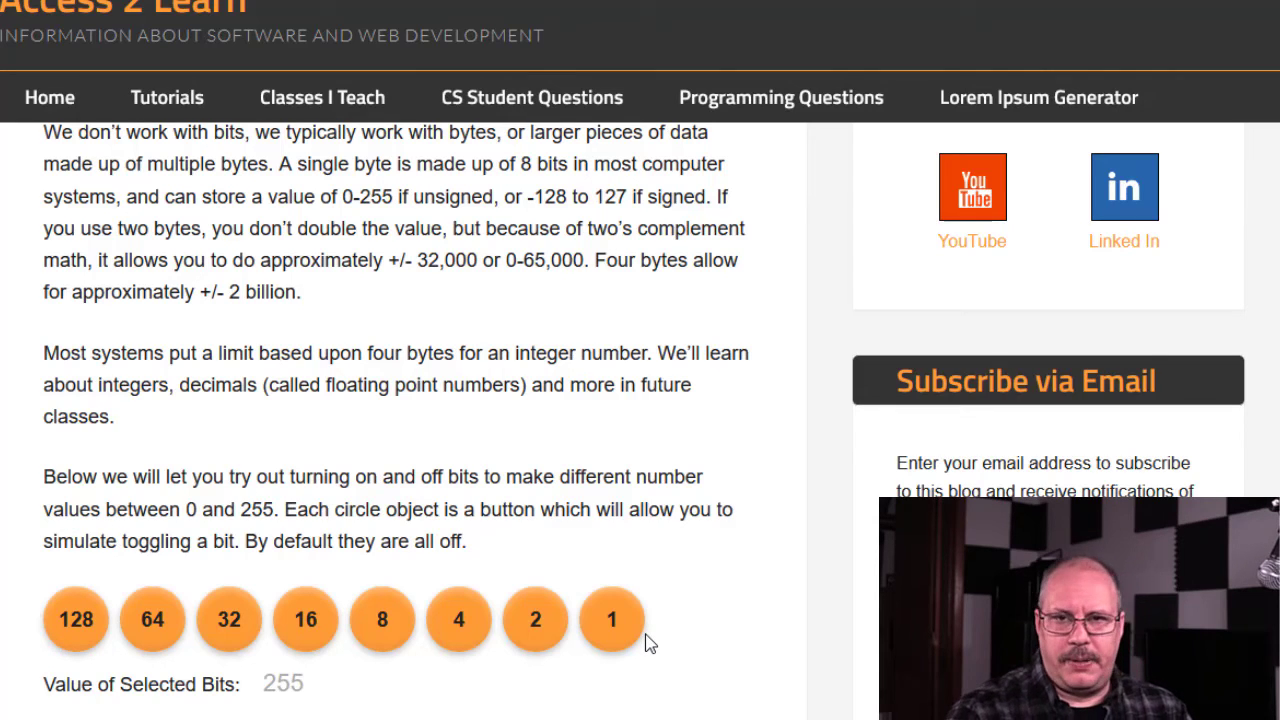